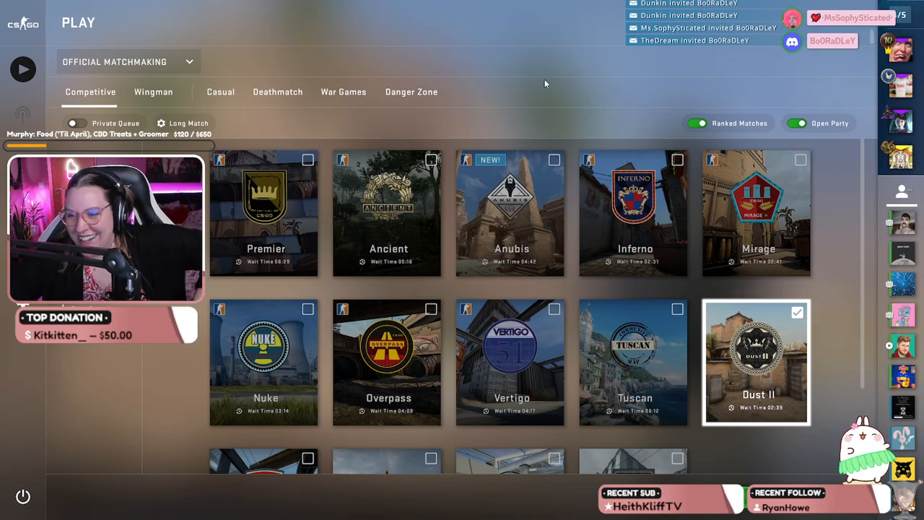
pyautogui.moveTo(536, 92)
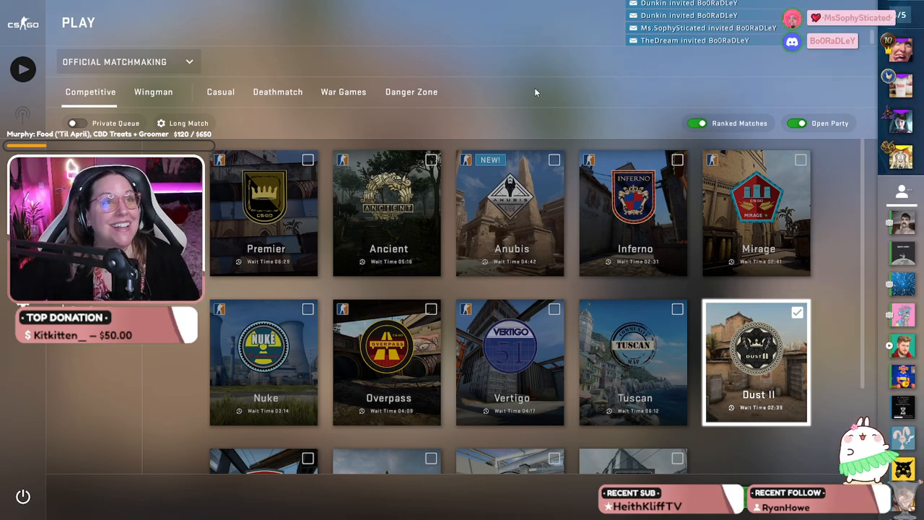